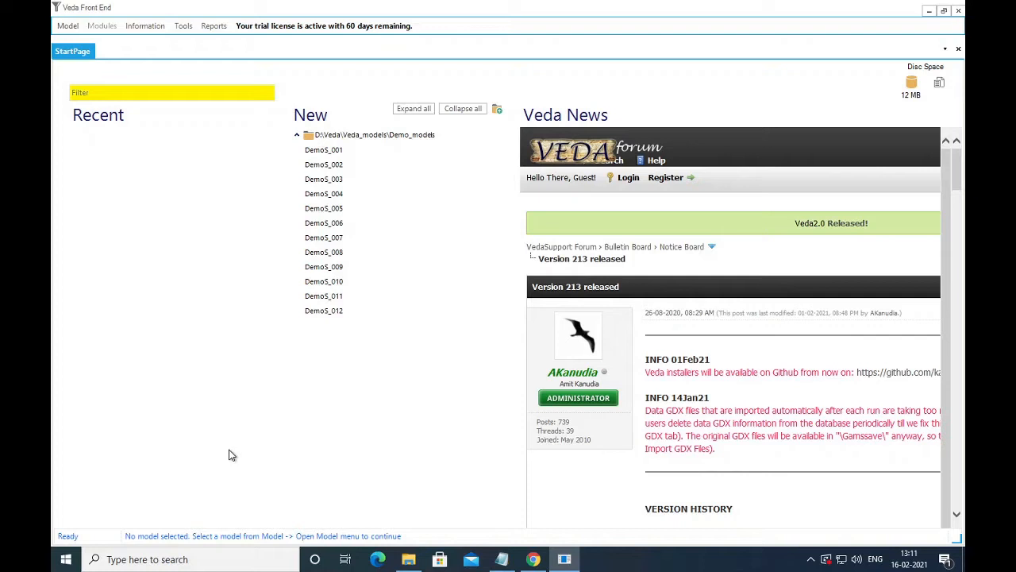
{"action": "mouse_move", "coordinate": [184, 45]}
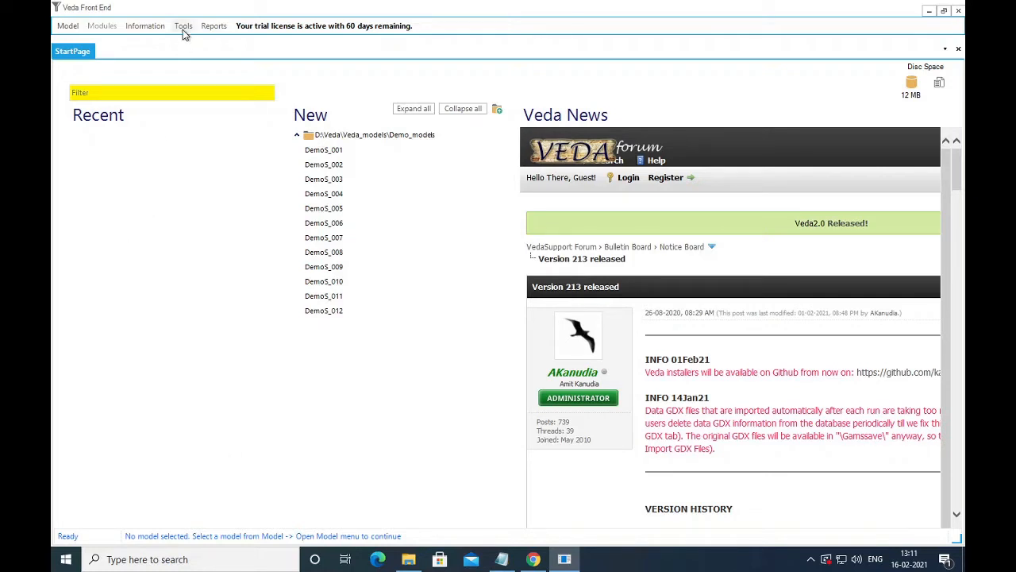
Open the License Wizard from the Tools menu to view the trial license status.
{"action": "left_click", "coordinate": [185, 26]}
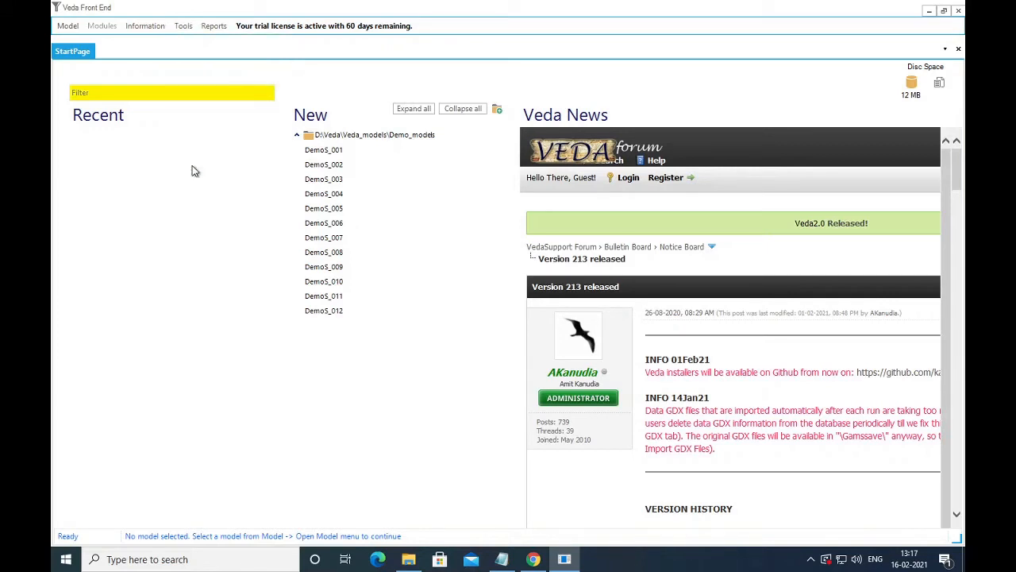
{"action": "mouse_move", "coordinate": [203, 170]}
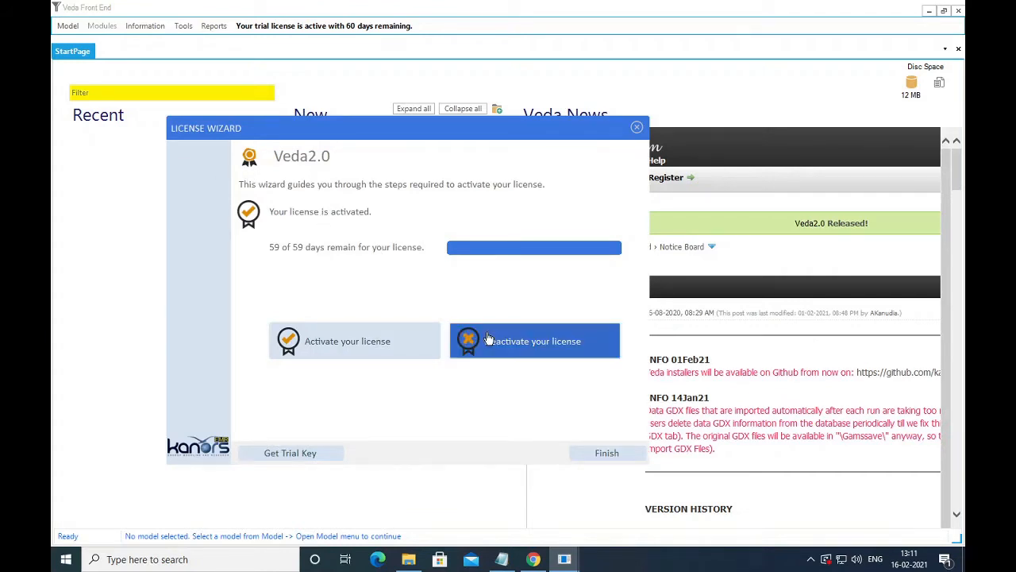
Deactivate the trial license key and return to the wizard's main page, then go to the email.
{"action": "left_click", "coordinate": [534, 340]}
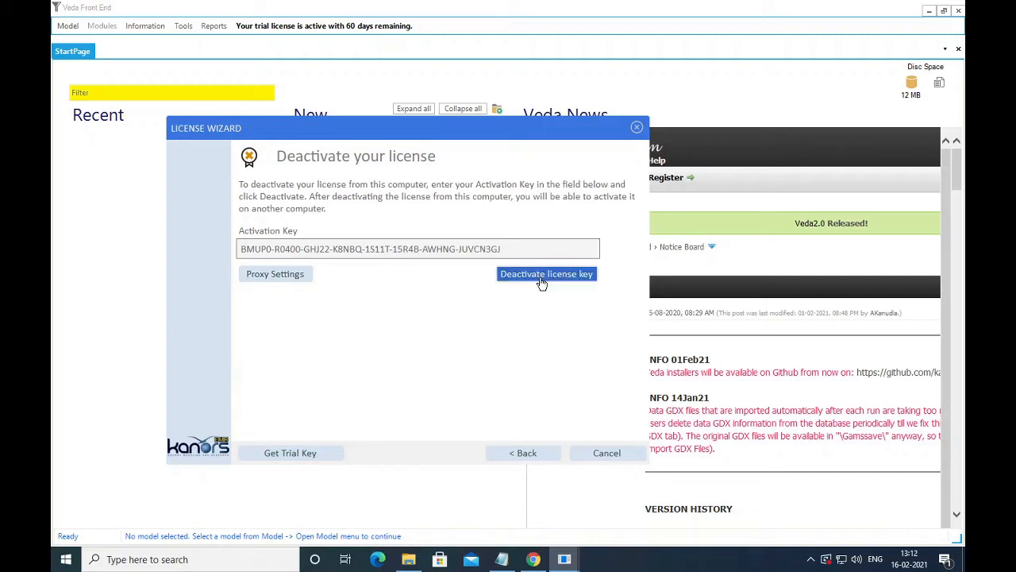
{"action": "left_click", "coordinate": [546, 273]}
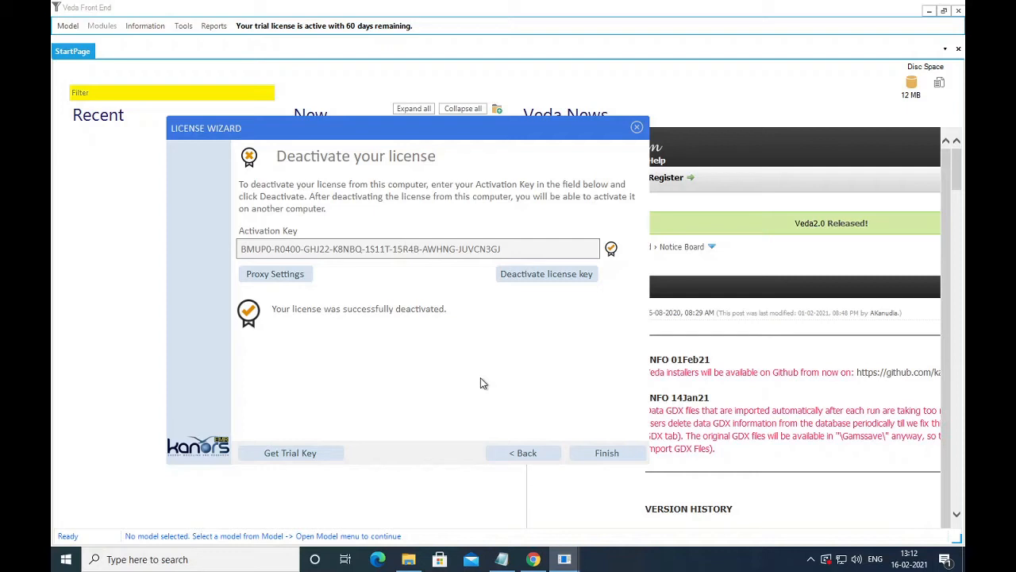
{"action": "mouse_move", "coordinate": [527, 479]}
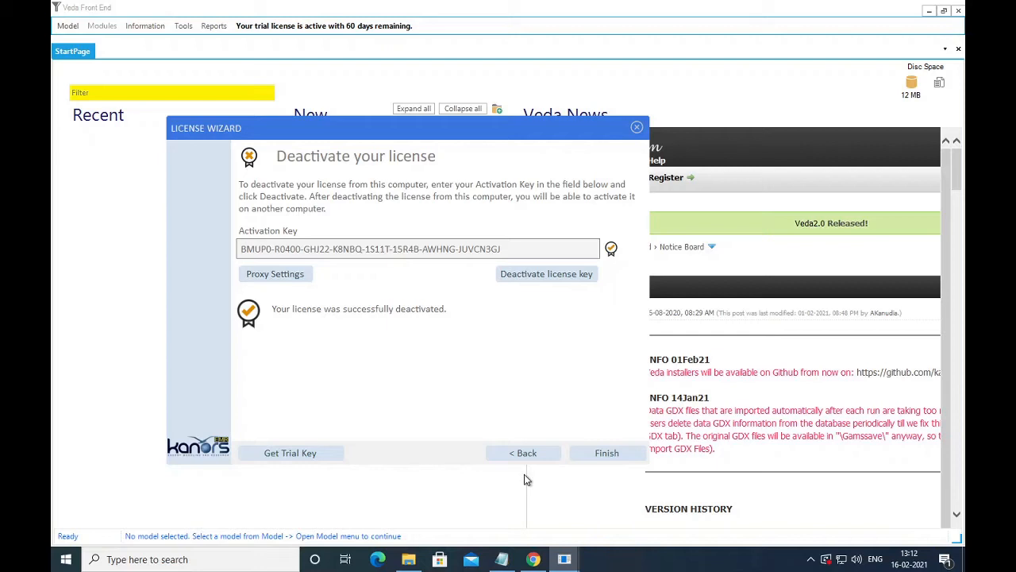
{"action": "left_click", "coordinate": [524, 453]}
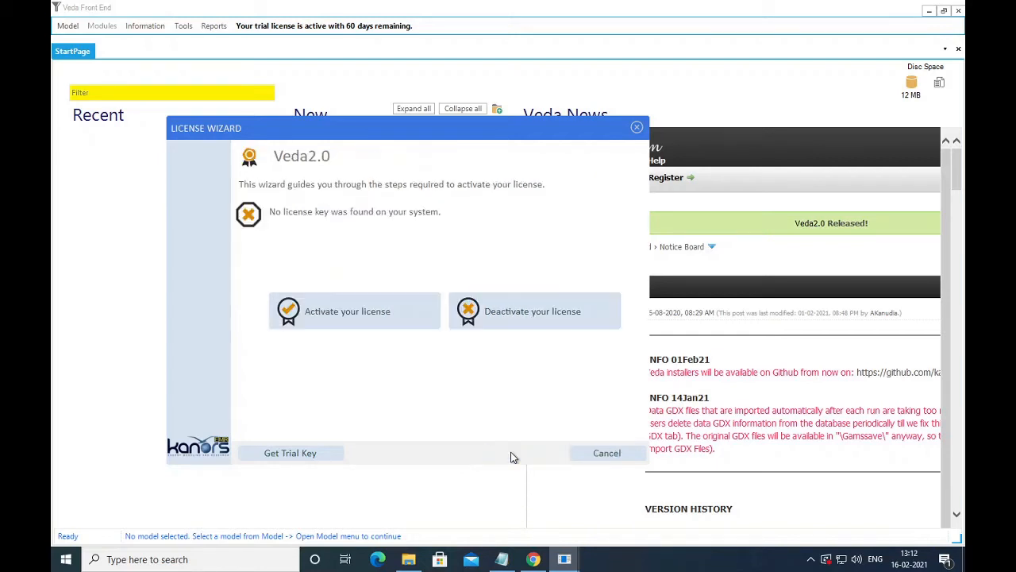
{"action": "left_click", "coordinate": [533, 559]}
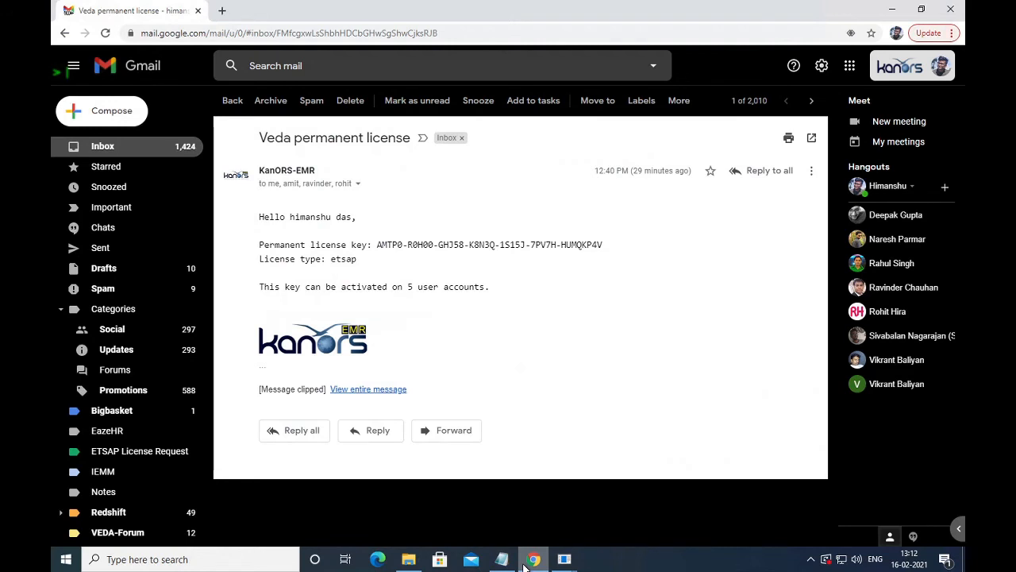
{"action": "mouse_move", "coordinate": [508, 379]}
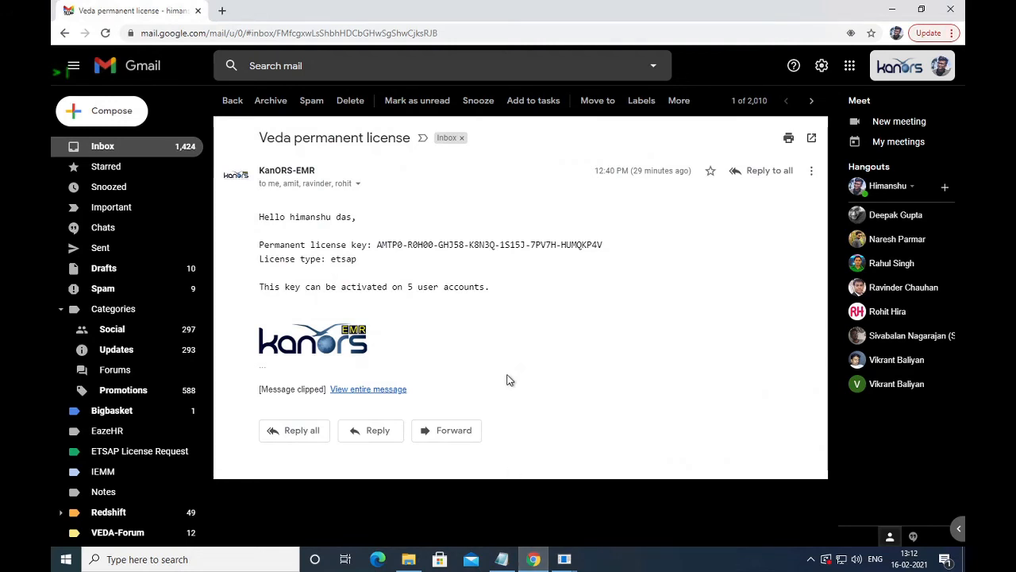
Select and copy the permanent license key from the Gmail message.
{"action": "double_click", "coordinate": [381, 244]}
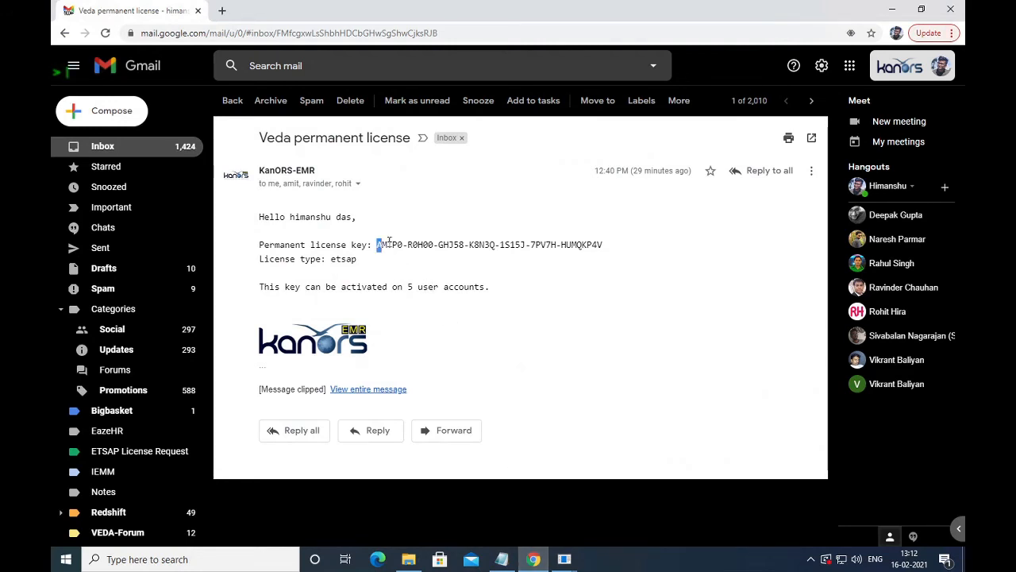
{"action": "right_click", "coordinate": [489, 244]}
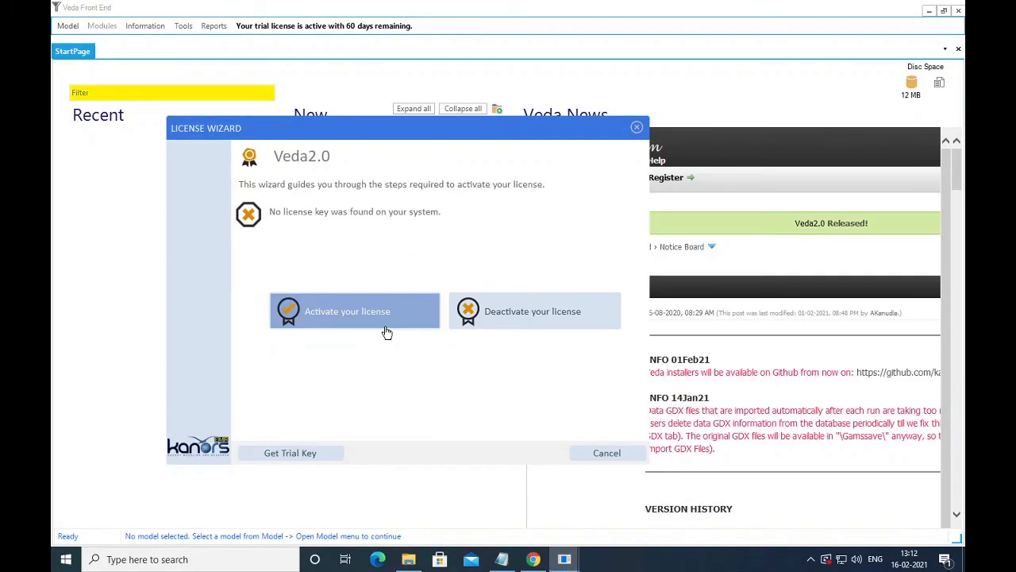
{"action": "left_click", "coordinate": [355, 309]}
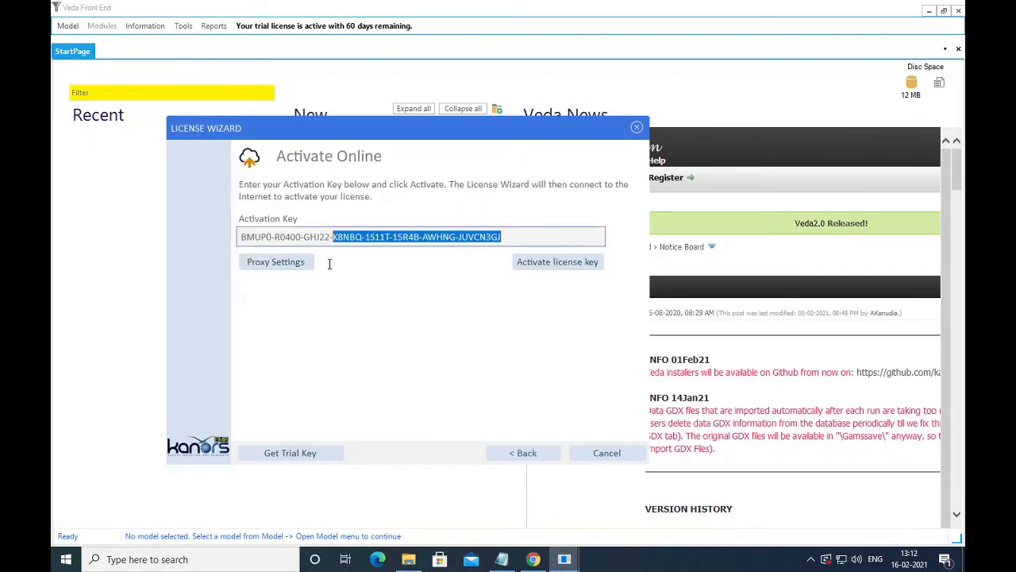
{"action": "triple_click", "coordinate": [370, 237]}
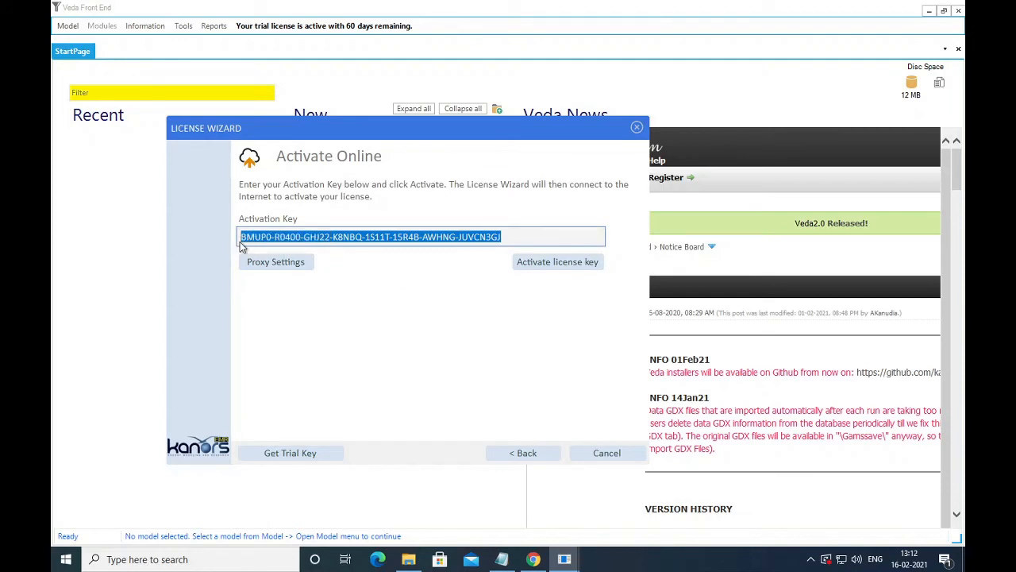
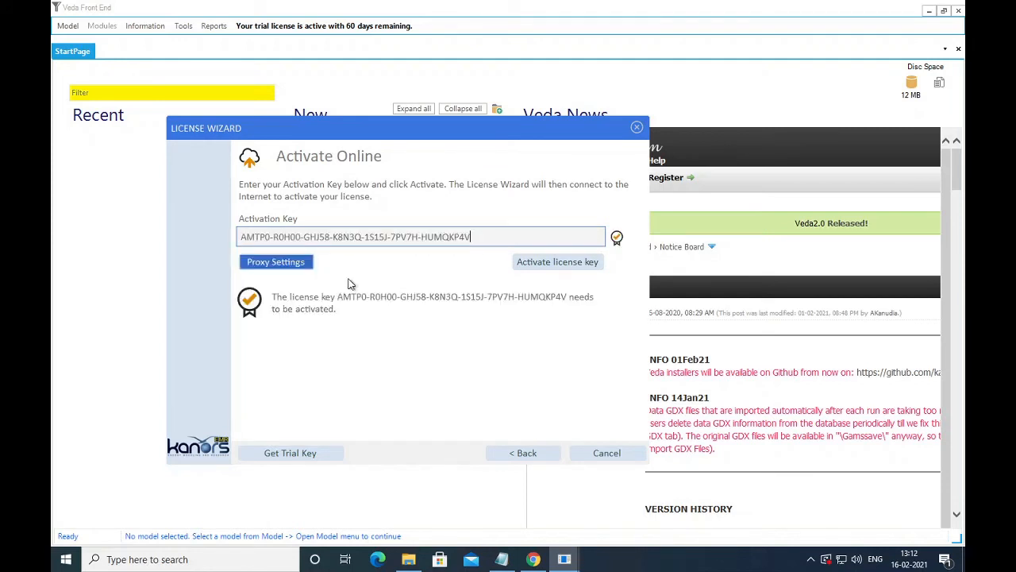
{"action": "mouse_move", "coordinate": [557, 260]}
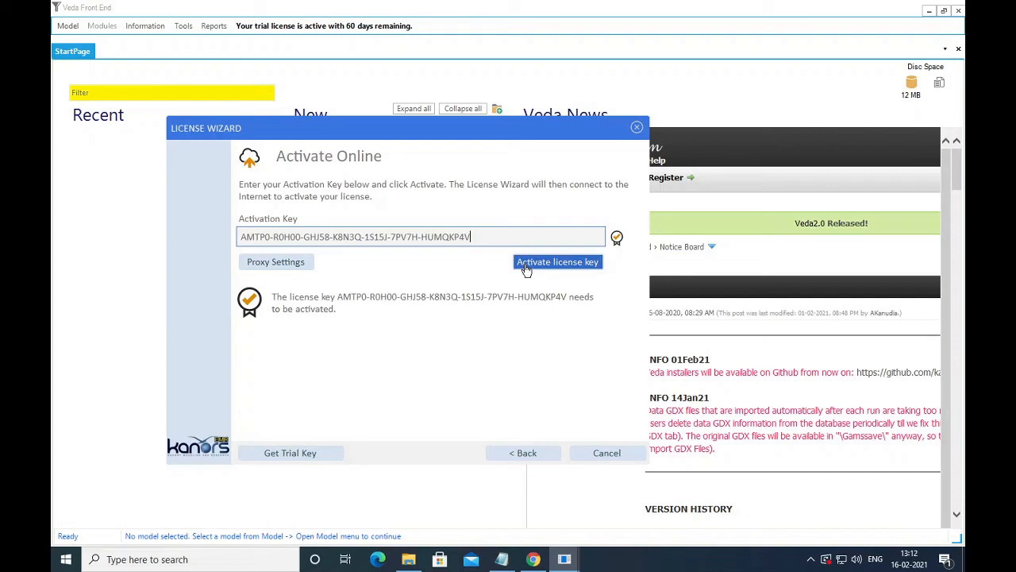
{"action": "left_click", "coordinate": [557, 260]}
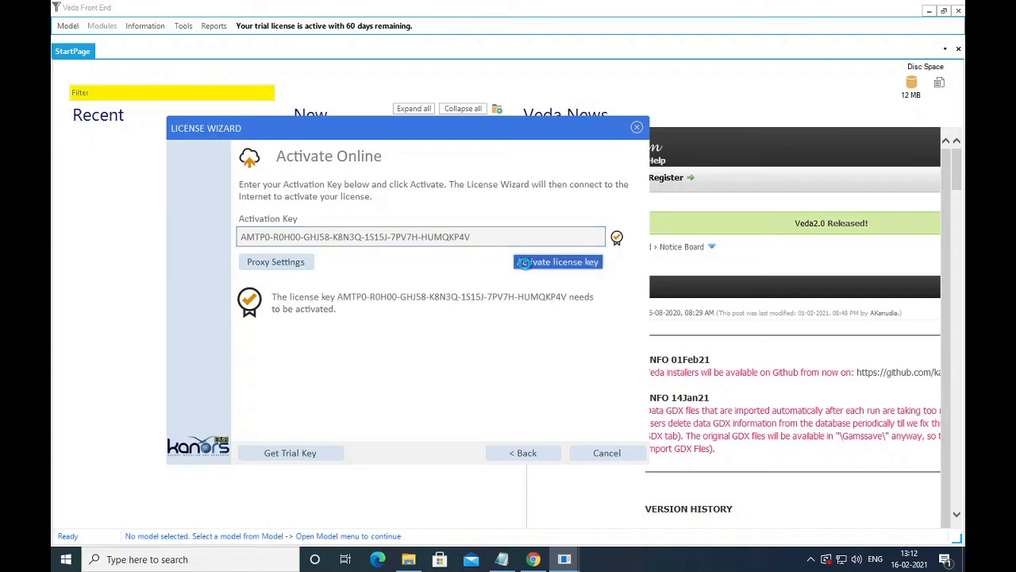
{"action": "left_click", "coordinate": [558, 261]}
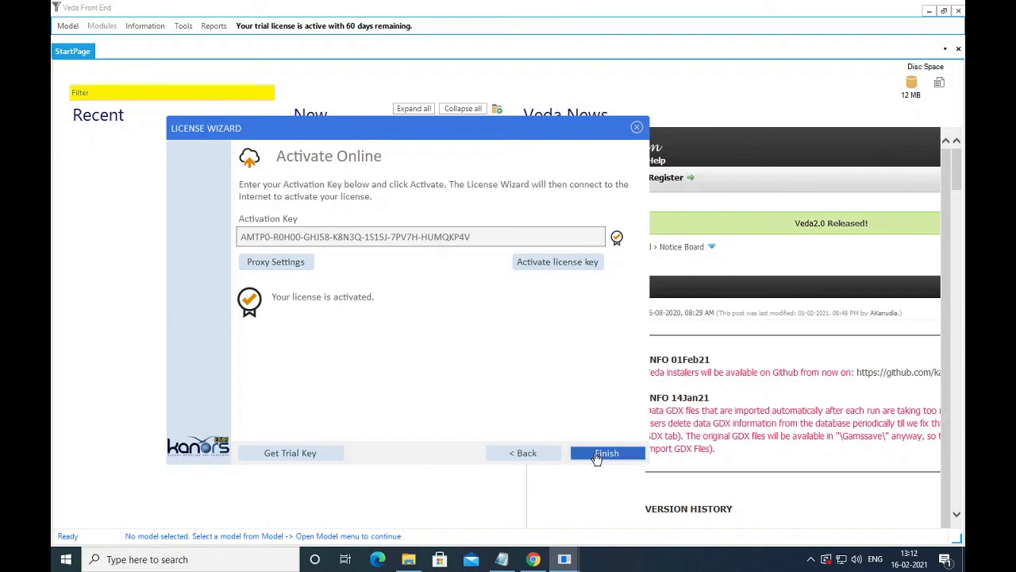
{"action": "left_click", "coordinate": [607, 453]}
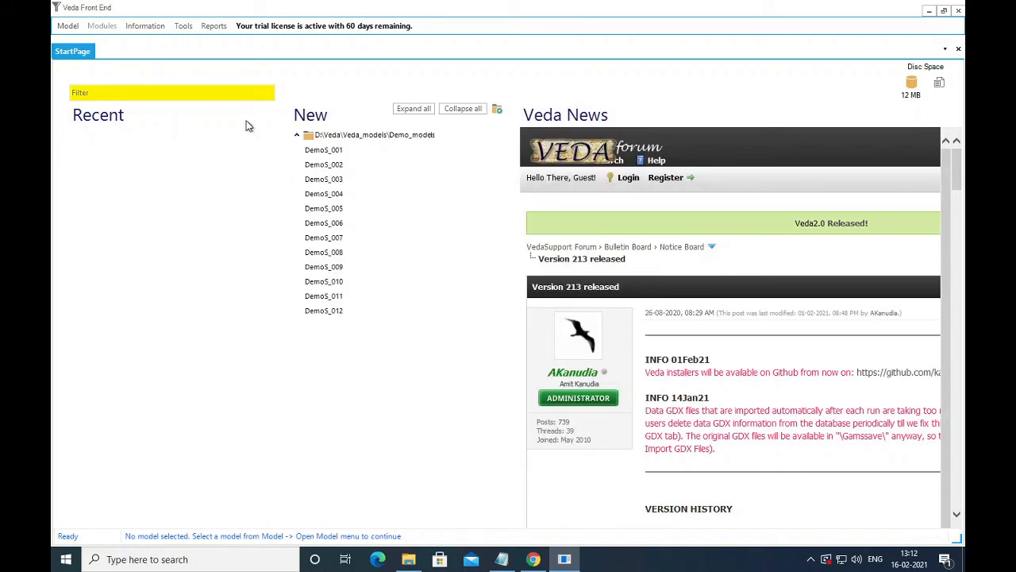